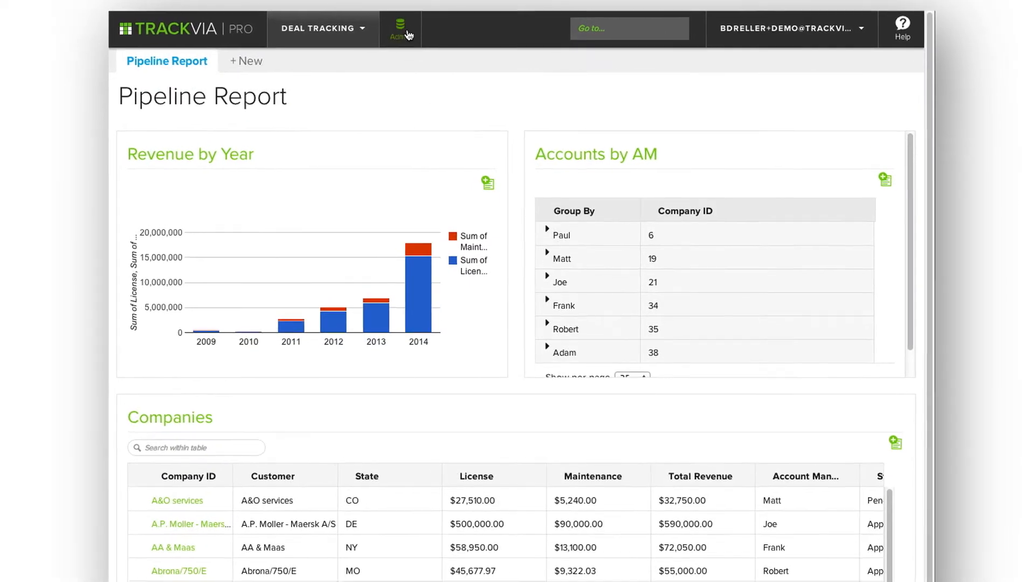
- Start a new role in the Deal Tracking app from the Admin Roles menu
left_click(400, 31)
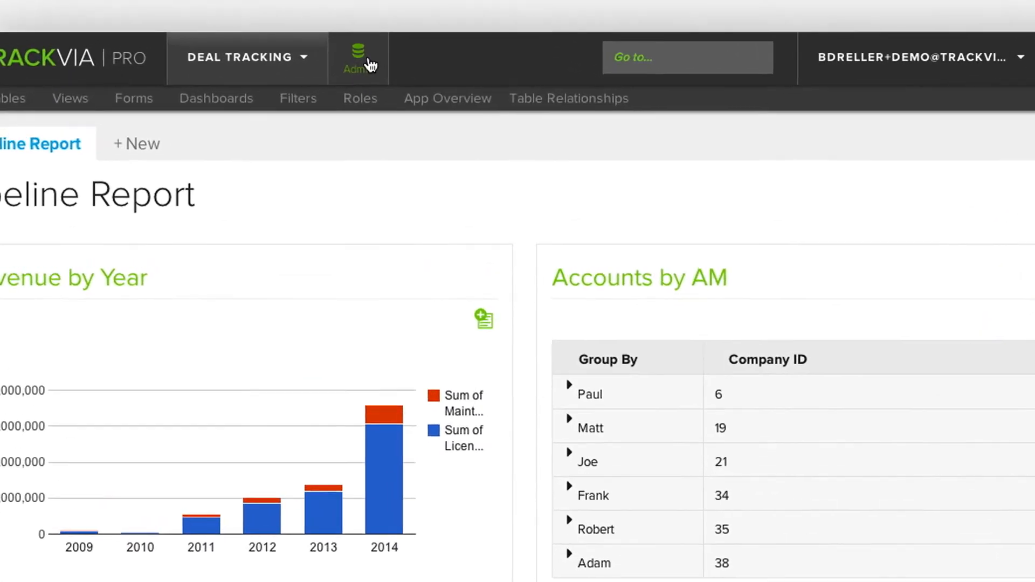
left_click(360, 99)
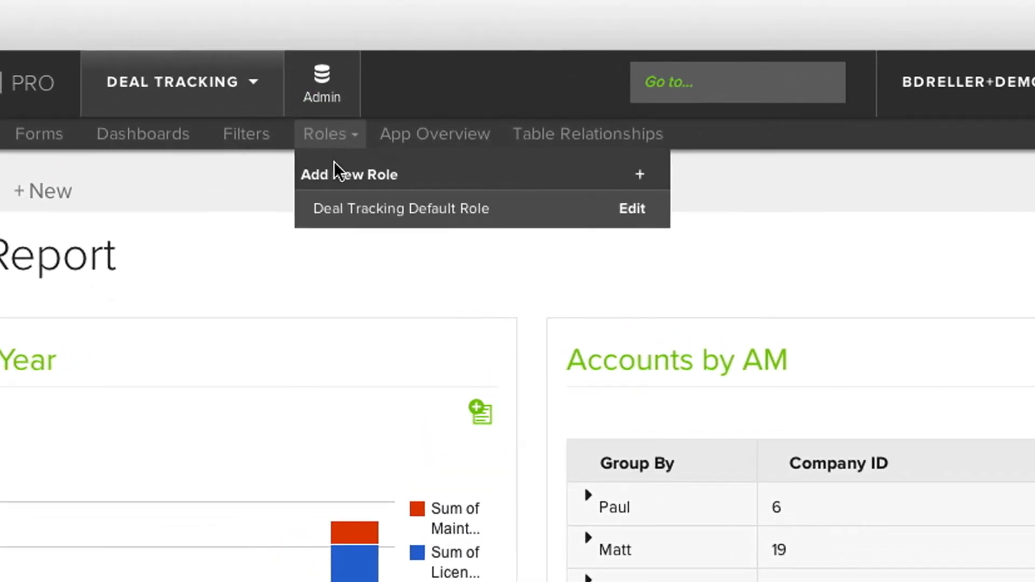
mouse_move(384, 183)
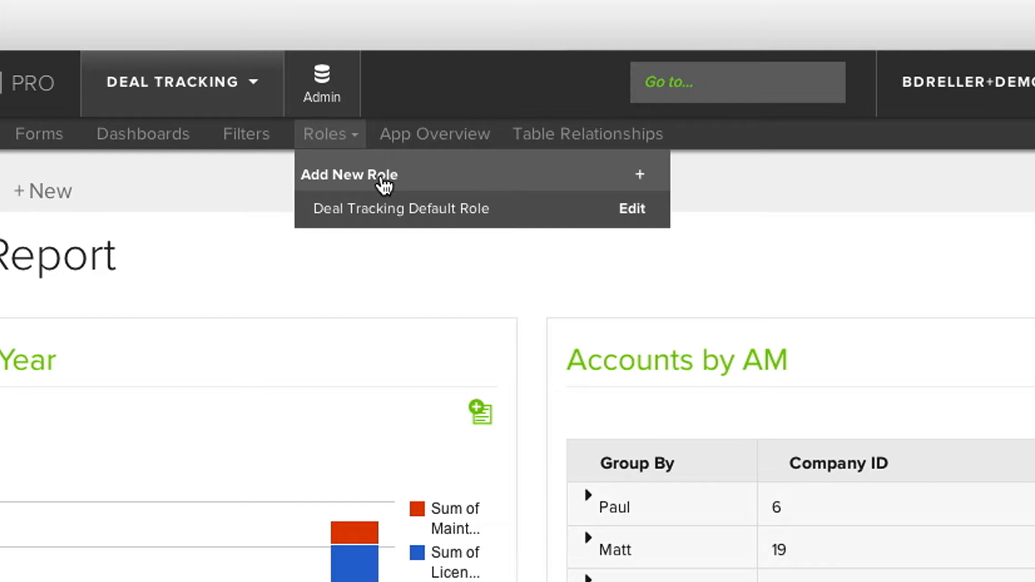
left_click(349, 175)
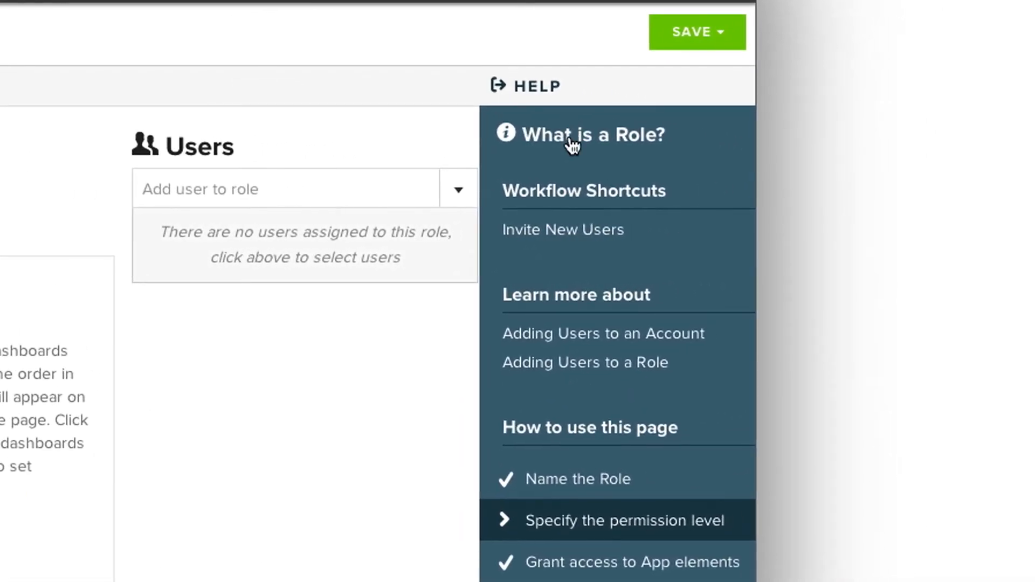
mouse_move(563, 229)
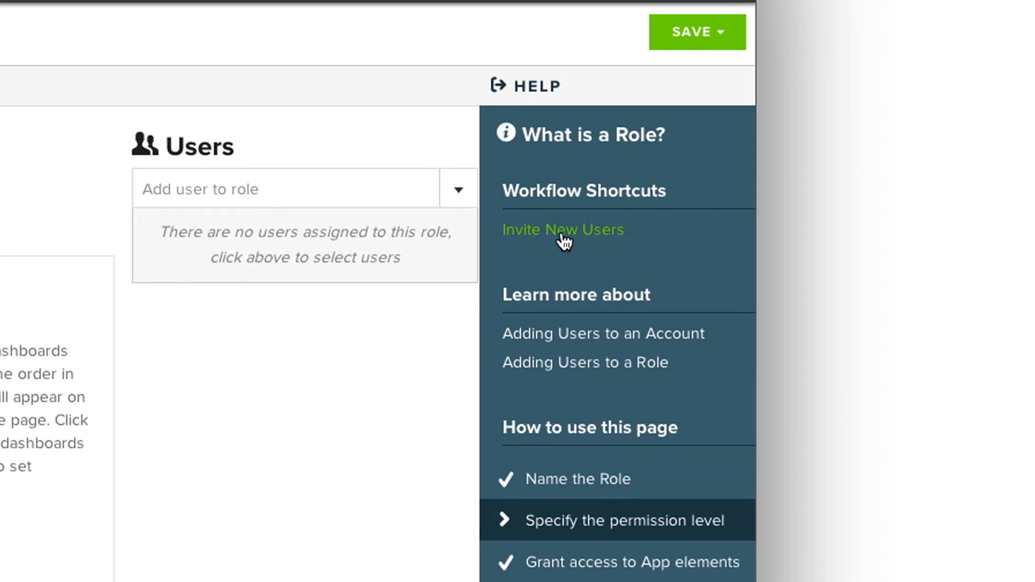
mouse_move(576, 358)
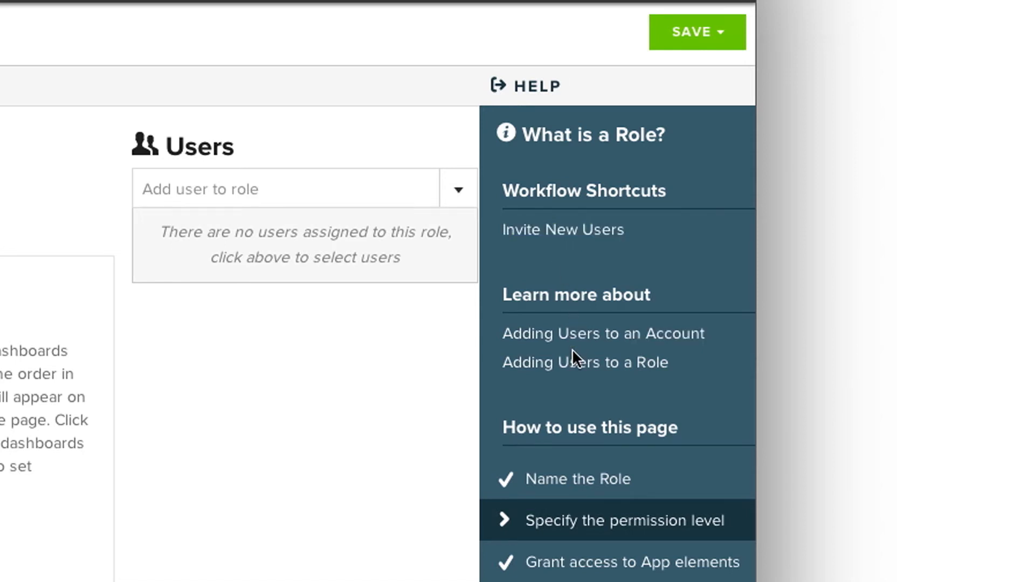
scroll("down", 3)
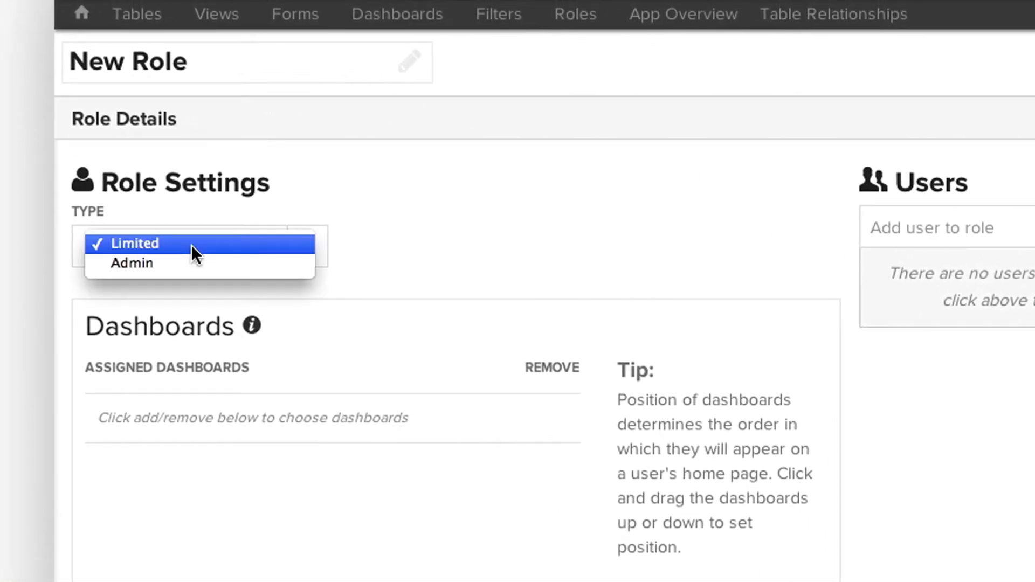
mouse_move(192, 264)
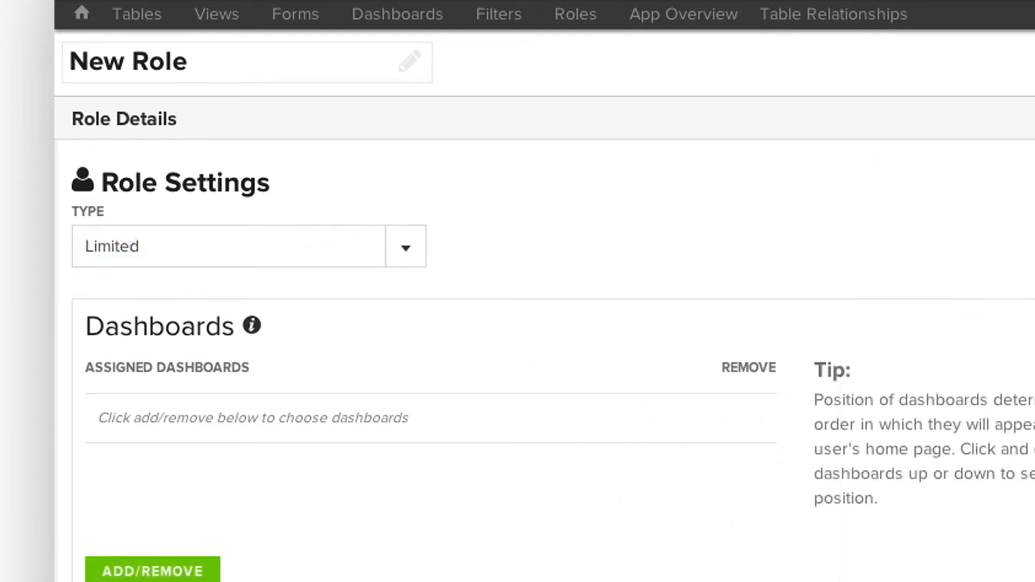
scroll("down", 3)
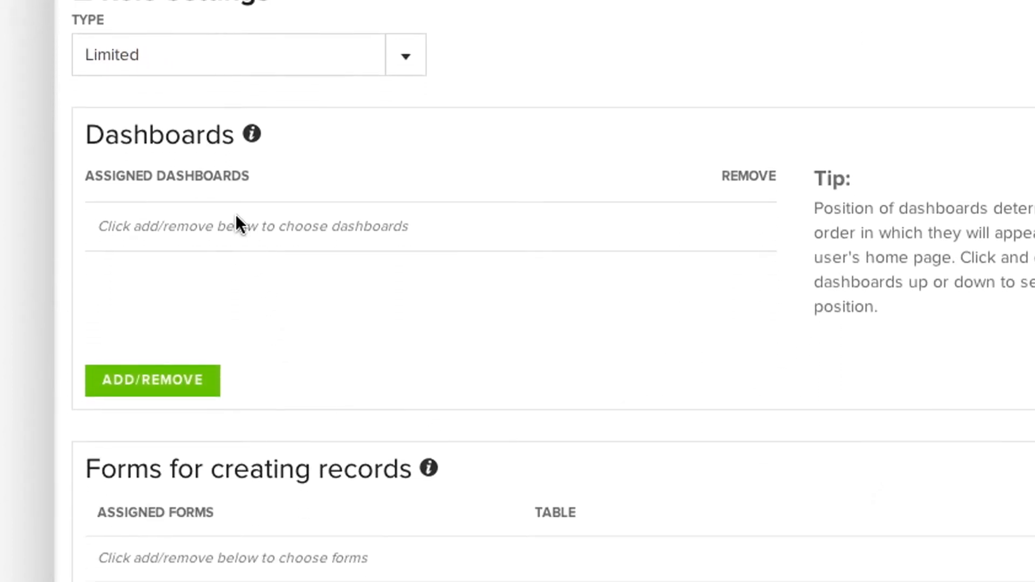
mouse_move(324, 293)
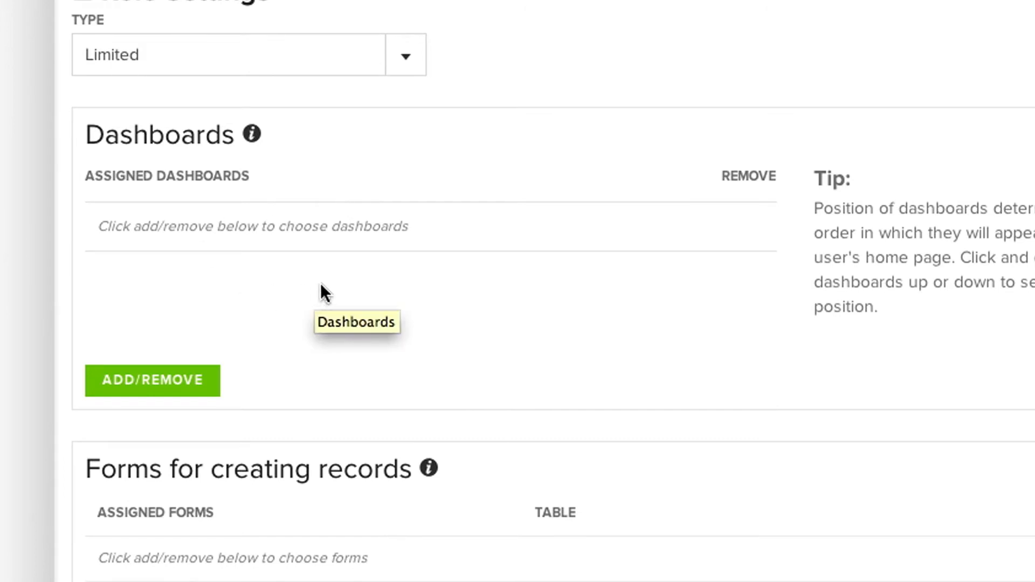
scroll("down", 3)
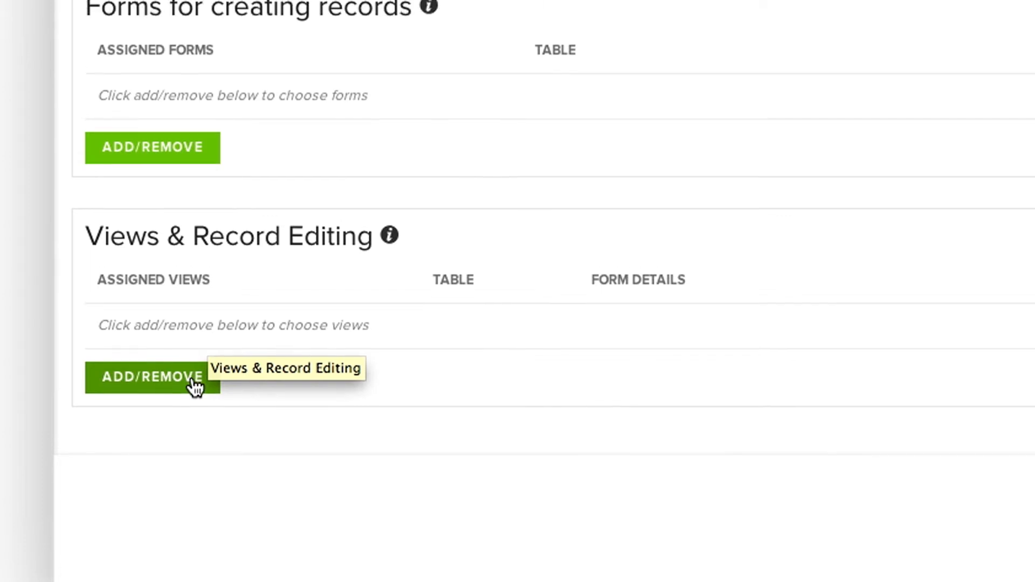
- Assign the Pipeline Report dashboard to the role
scroll("up", 3)
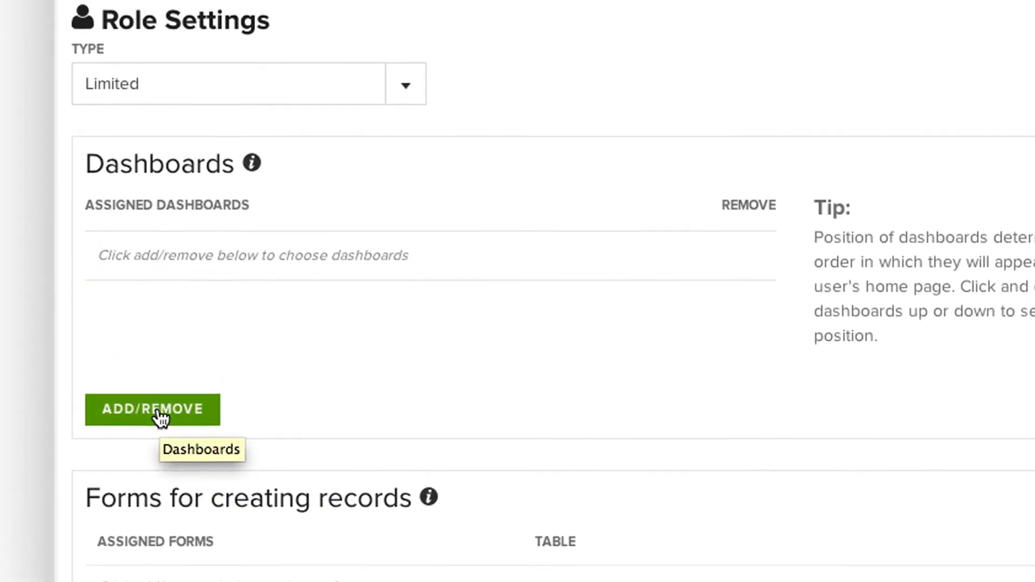
left_click(152, 410)
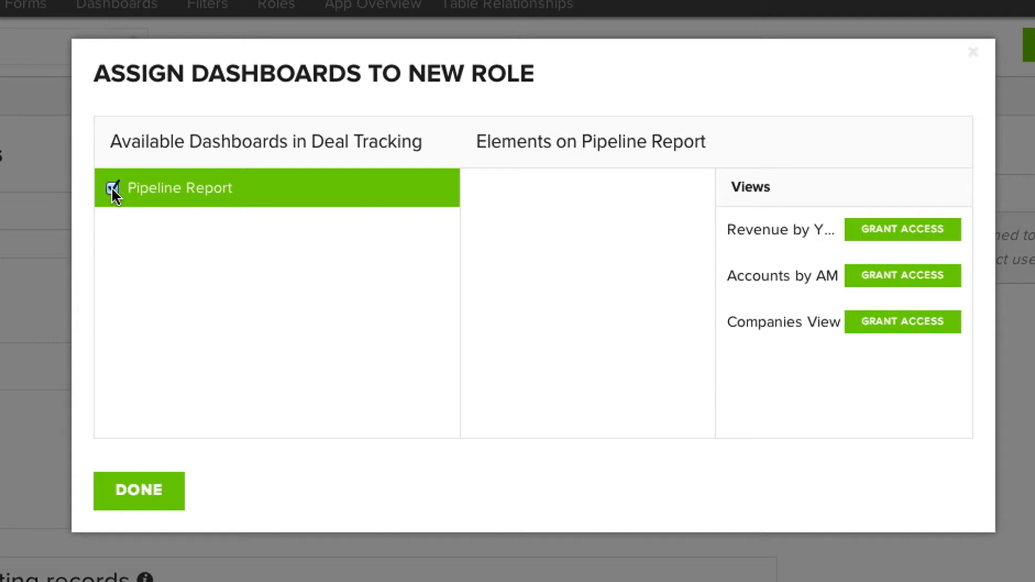
left_click(139, 491)
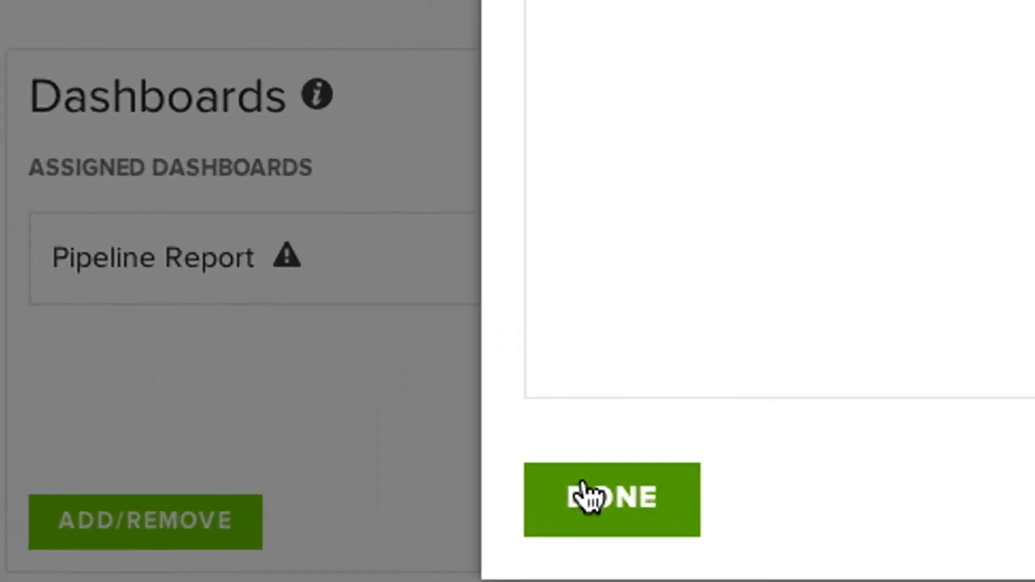
left_click(610, 499)
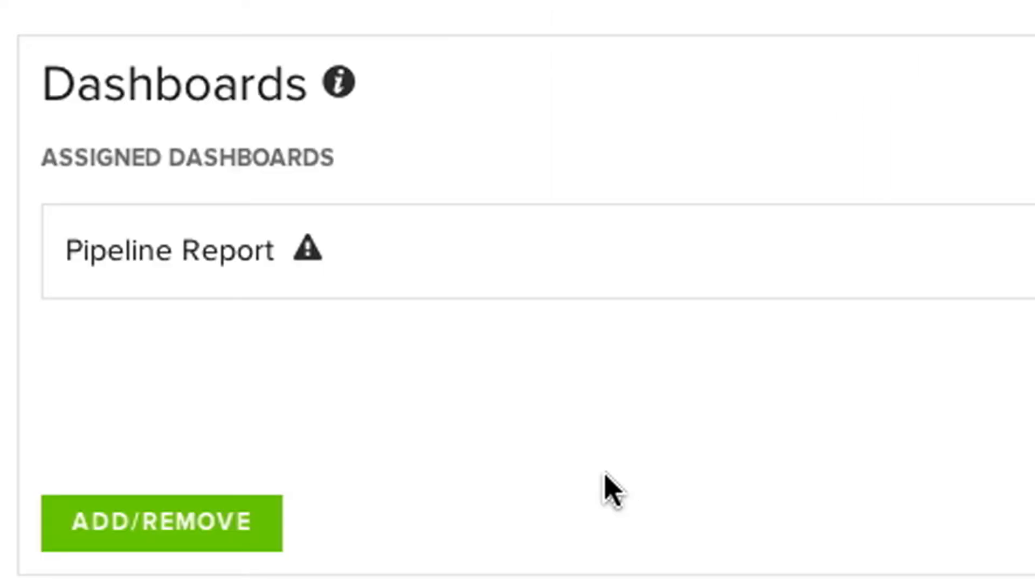
mouse_move(340, 287)
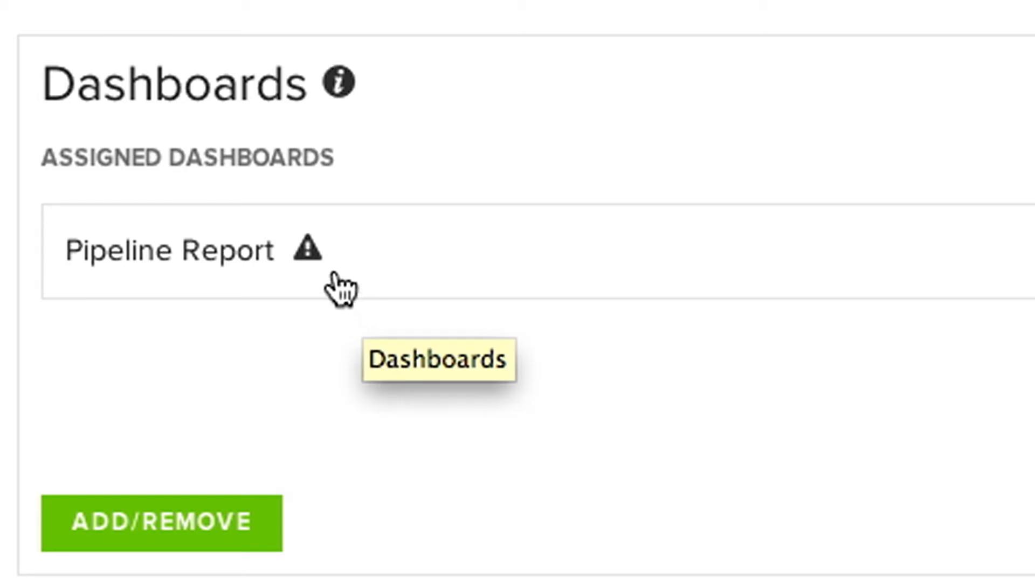
- Resolve the warning by granting access to the dashboard's views, including Companies View
left_click(162, 522)
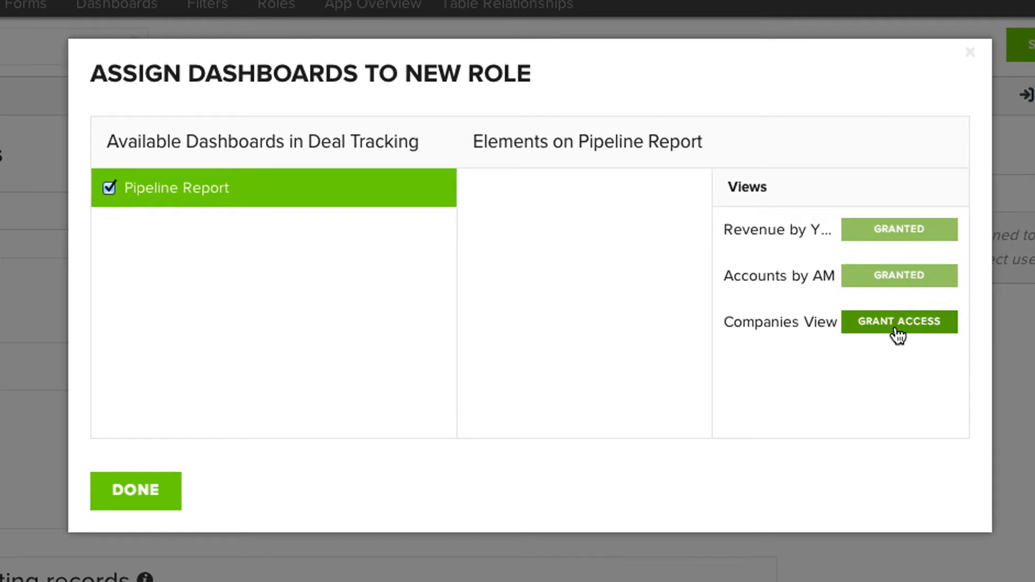
left_click(899, 321)
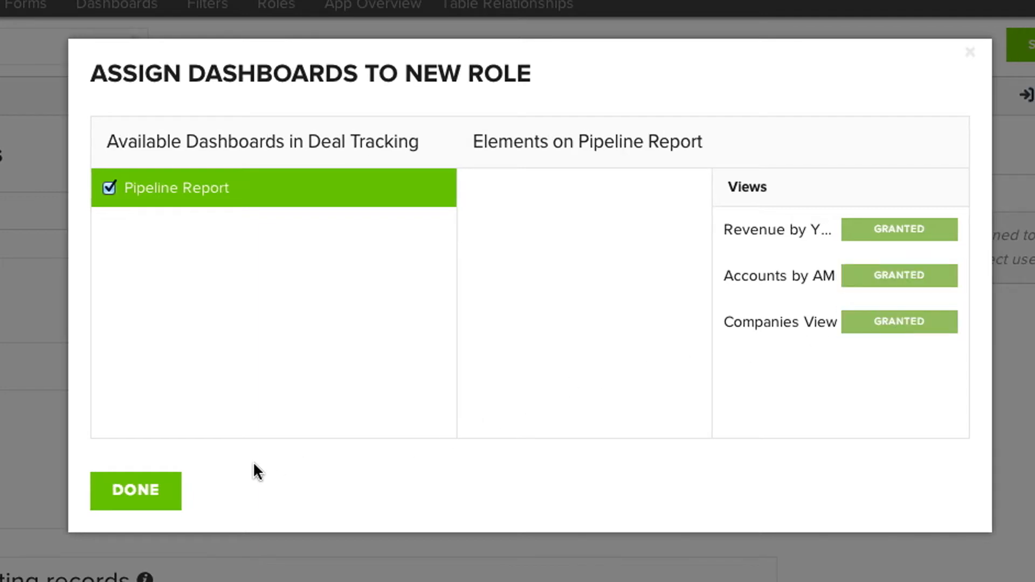
left_click(136, 491)
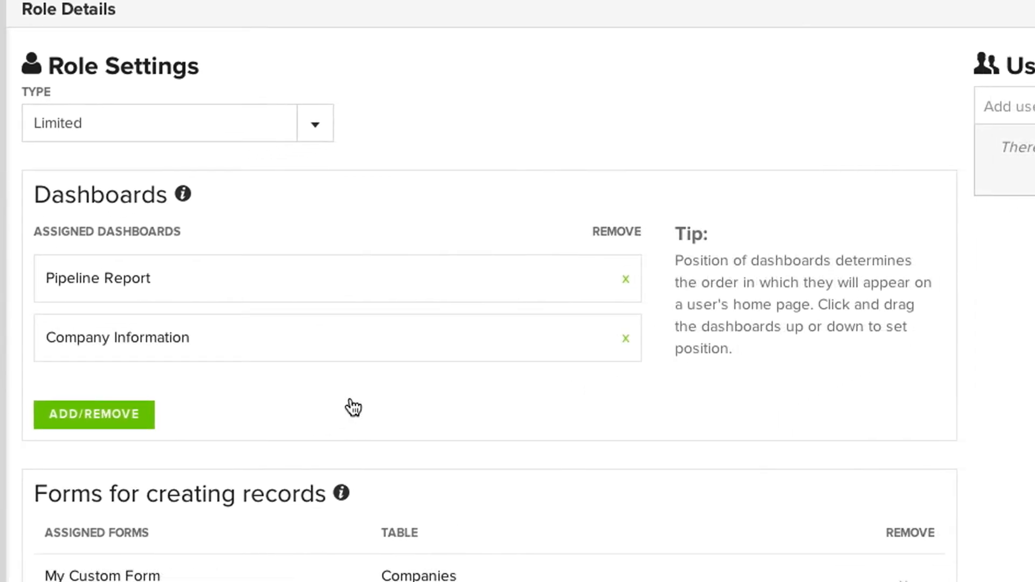
- Move Company Information ahead of Pipeline Report in the dashboards list
left_click(337, 337)
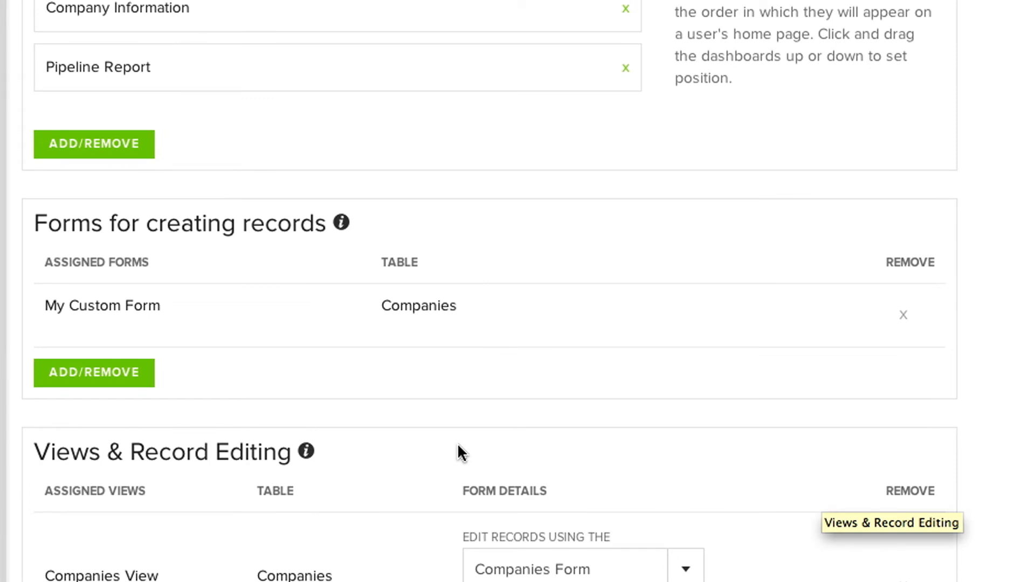
mouse_move(287, 419)
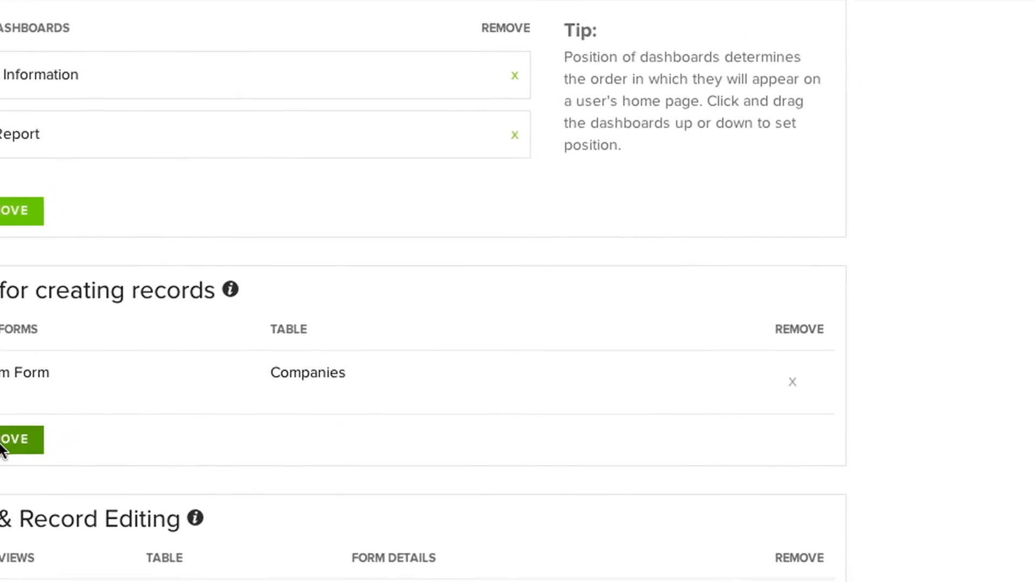
left_click(14, 440)
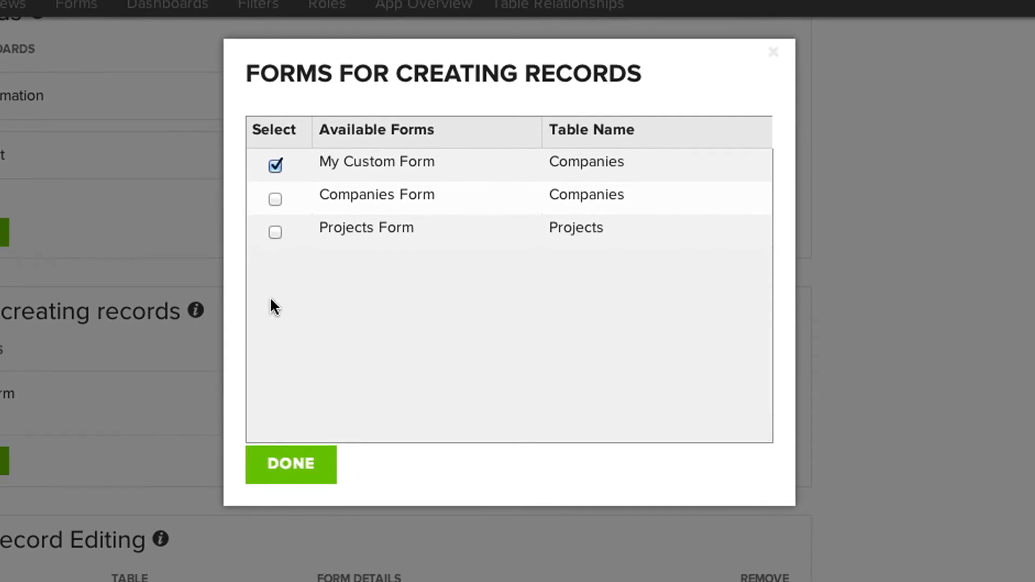
left_click(290, 464)
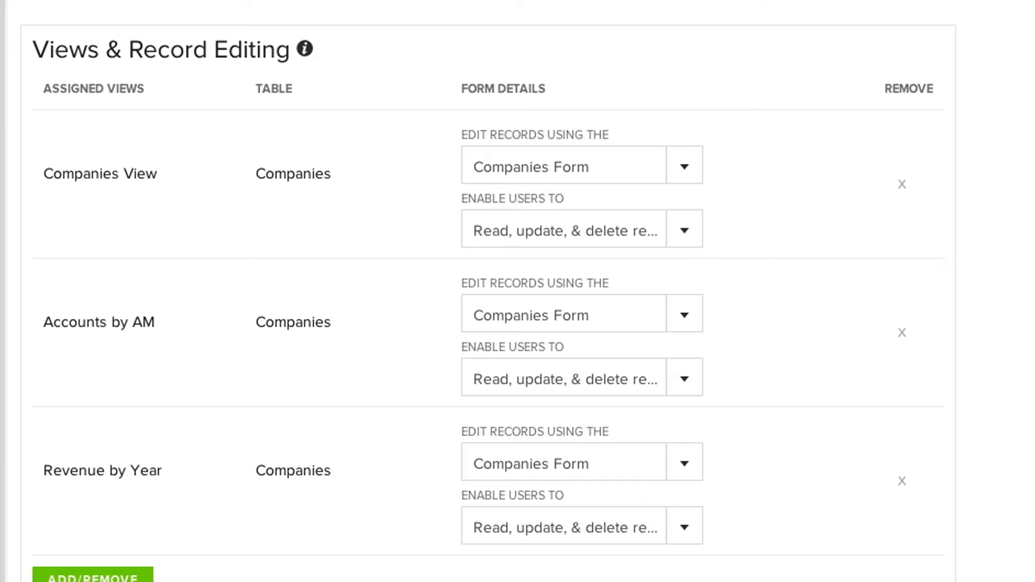
mouse_move(800, 290)
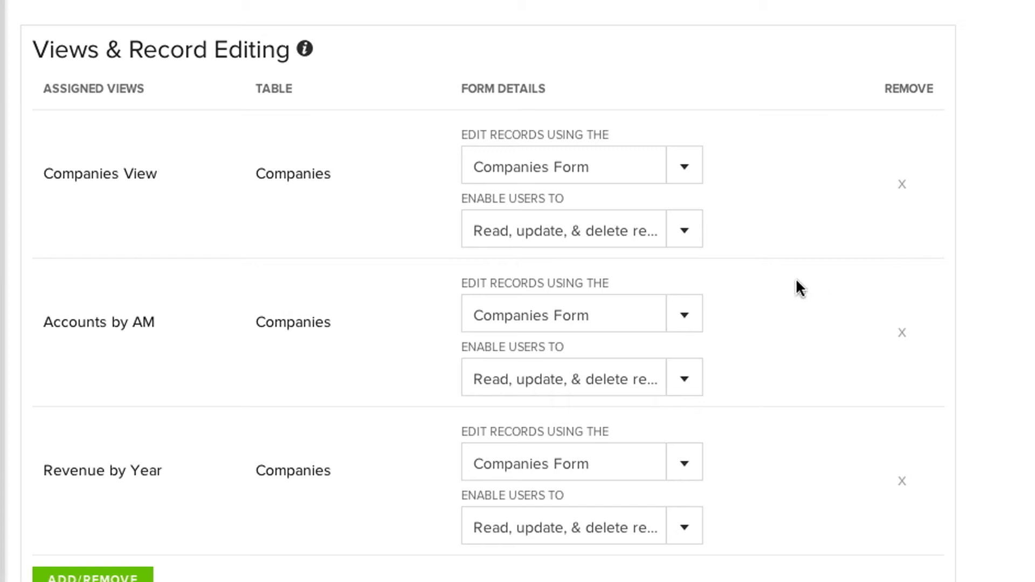
mouse_move(523, 177)
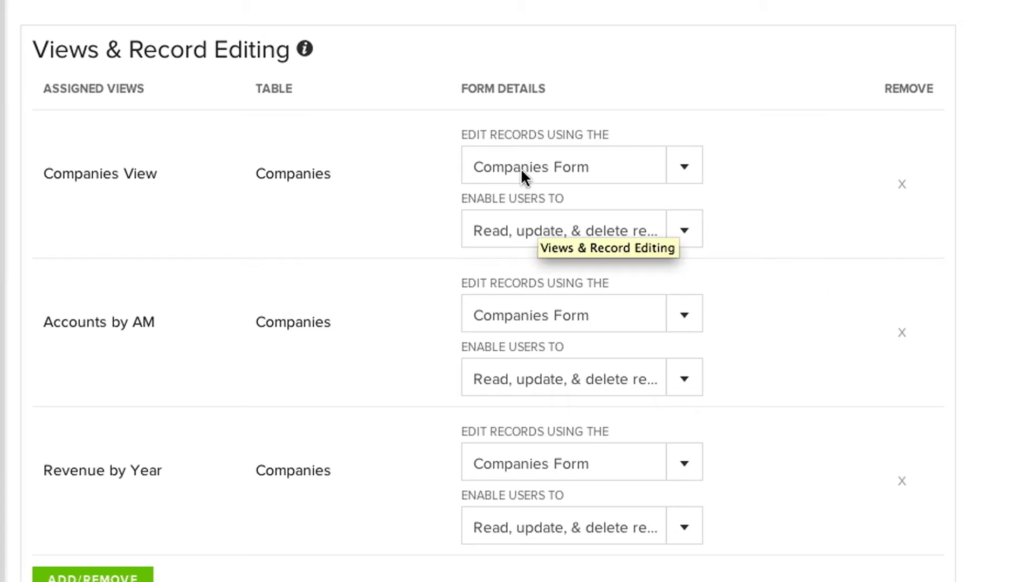
mouse_move(525, 236)
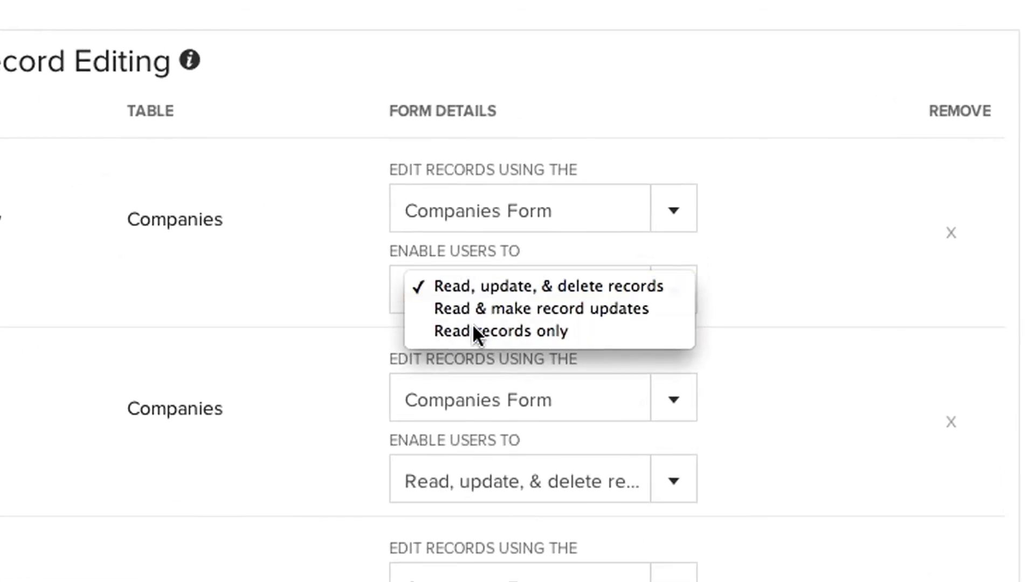
- Limit Companies View users to Read records only
left_click(501, 331)
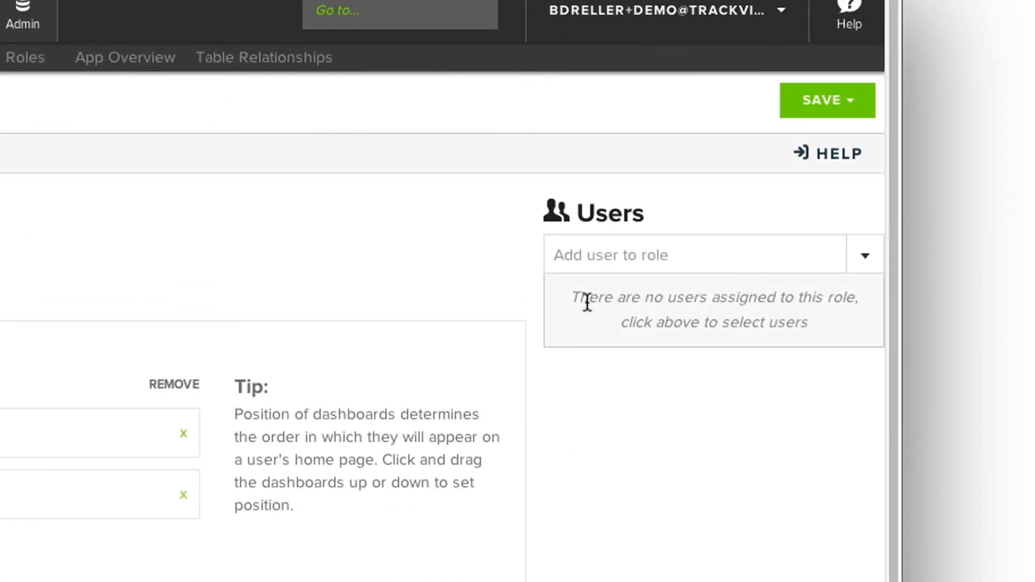
mouse_move(591, 255)
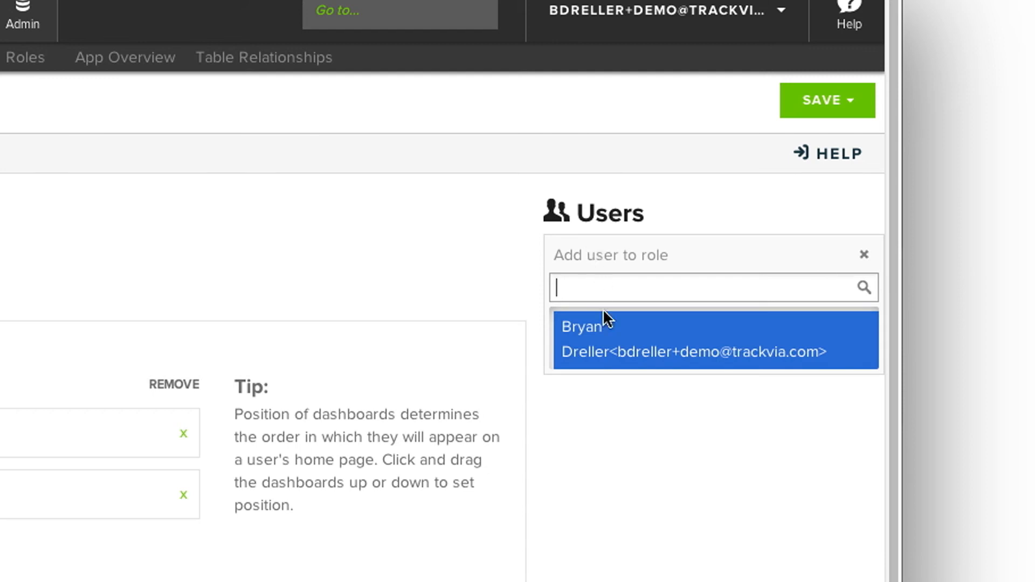
- Assign the listed user to the role and save the role's settings
left_click(690, 339)
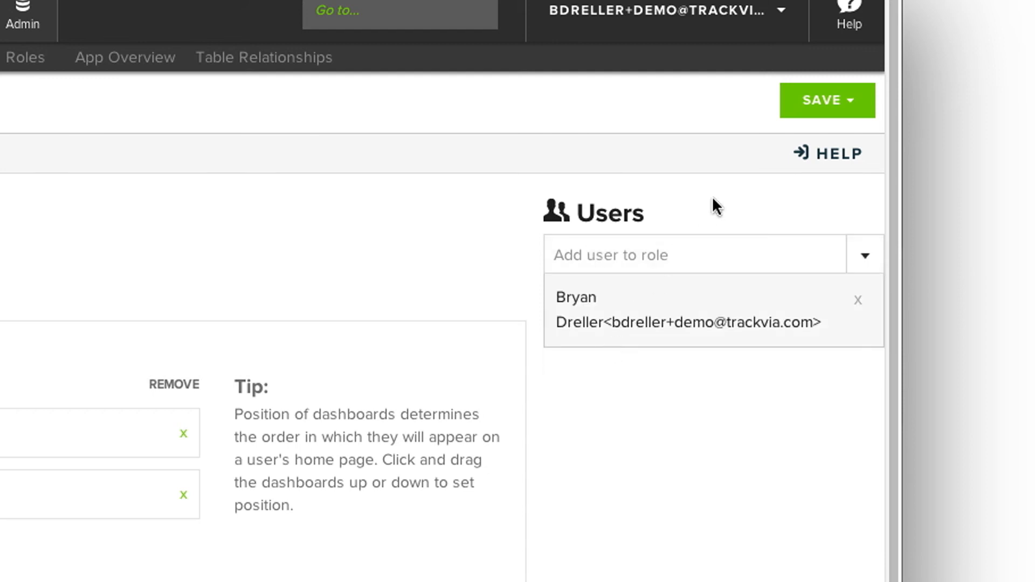
left_click(855, 100)
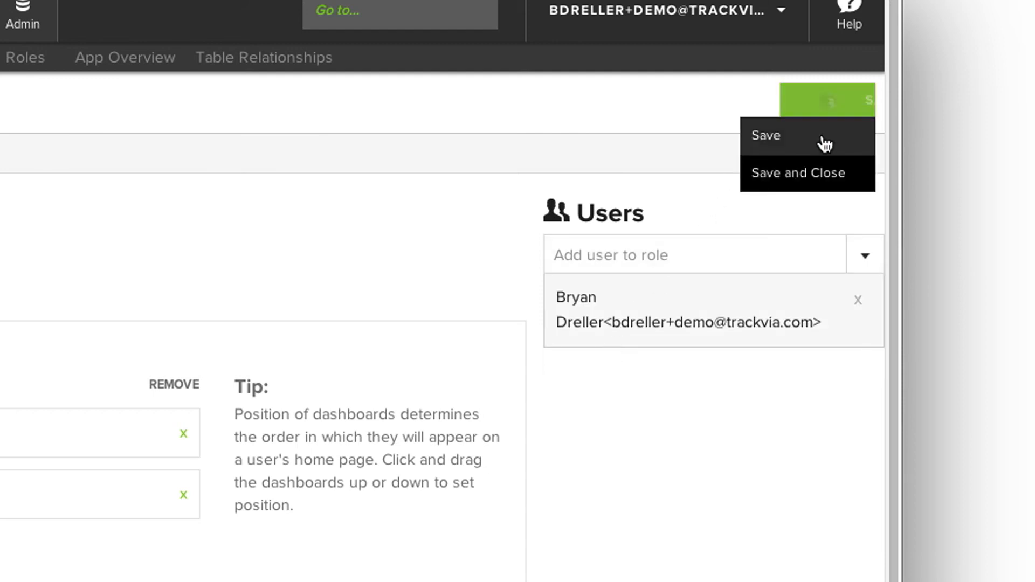
left_click(765, 135)
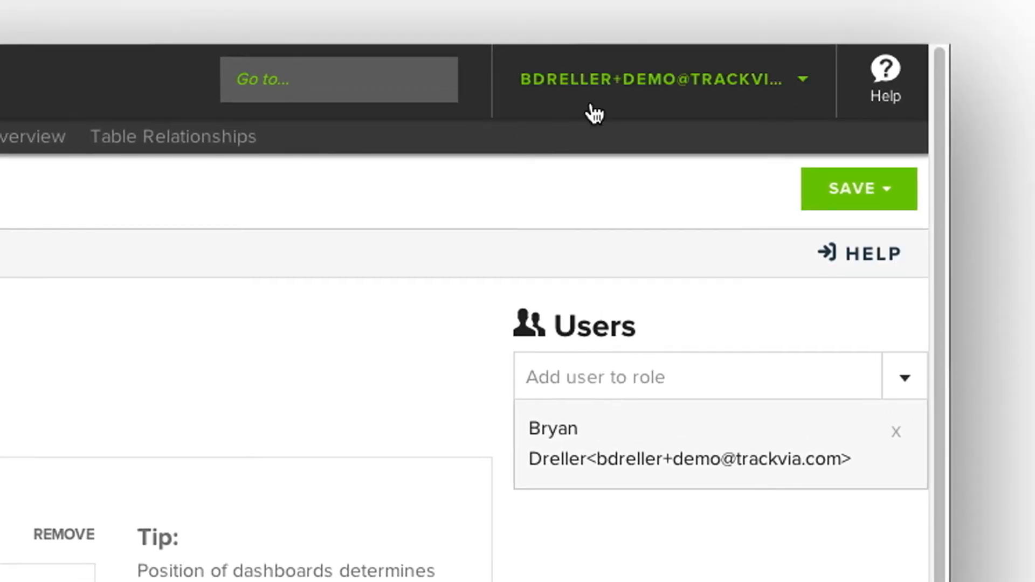
- Go to Manage Users from the account menu
left_click(663, 79)
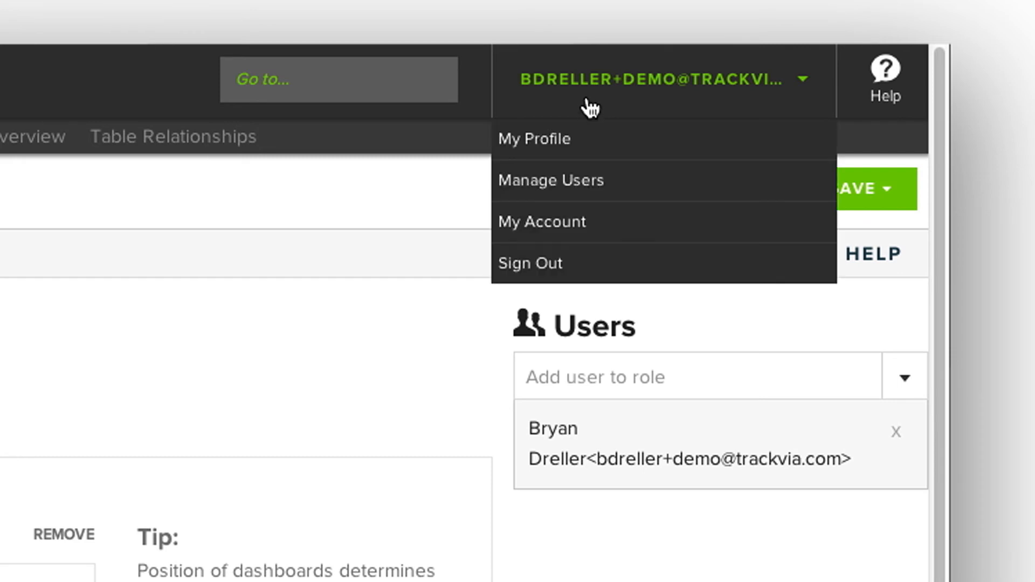
left_click(710, 181)
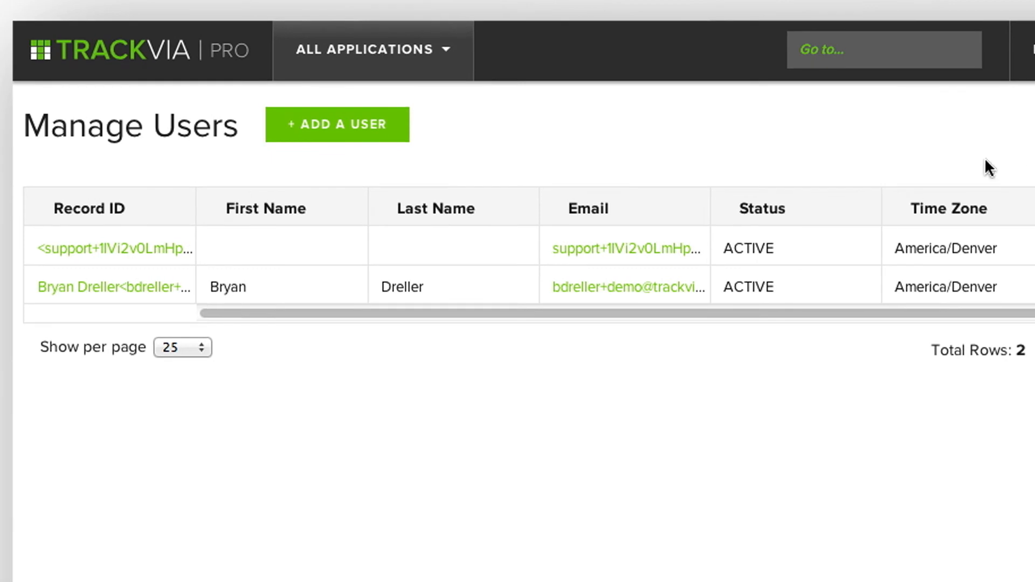
left_click(336, 125)
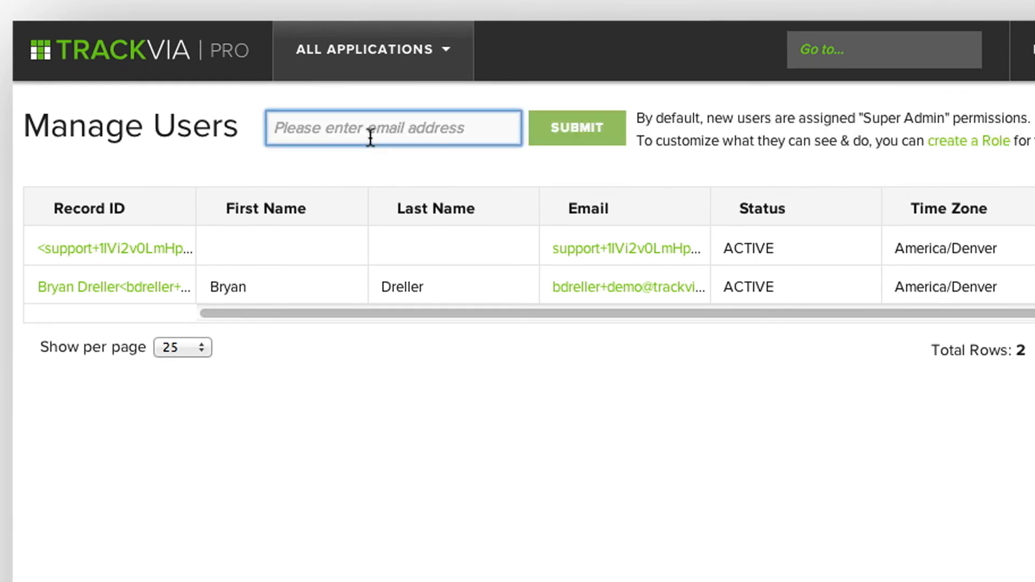
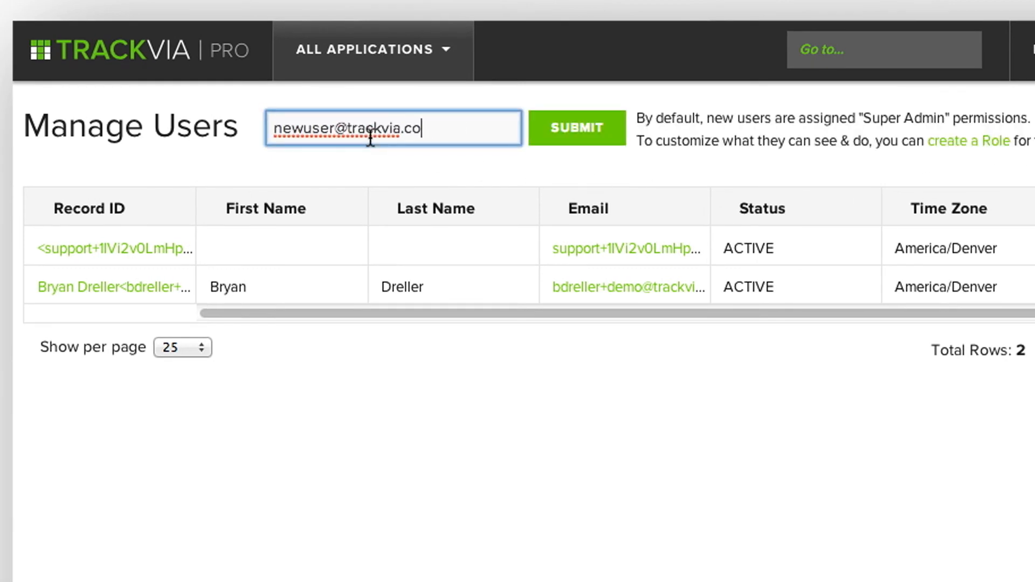
left_click(575, 128)
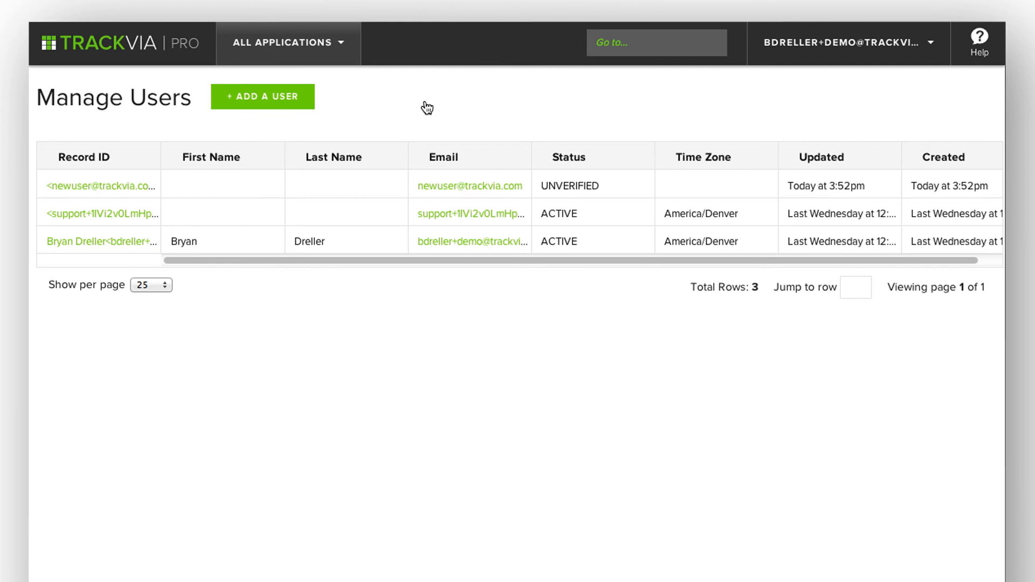
mouse_move(427, 107)
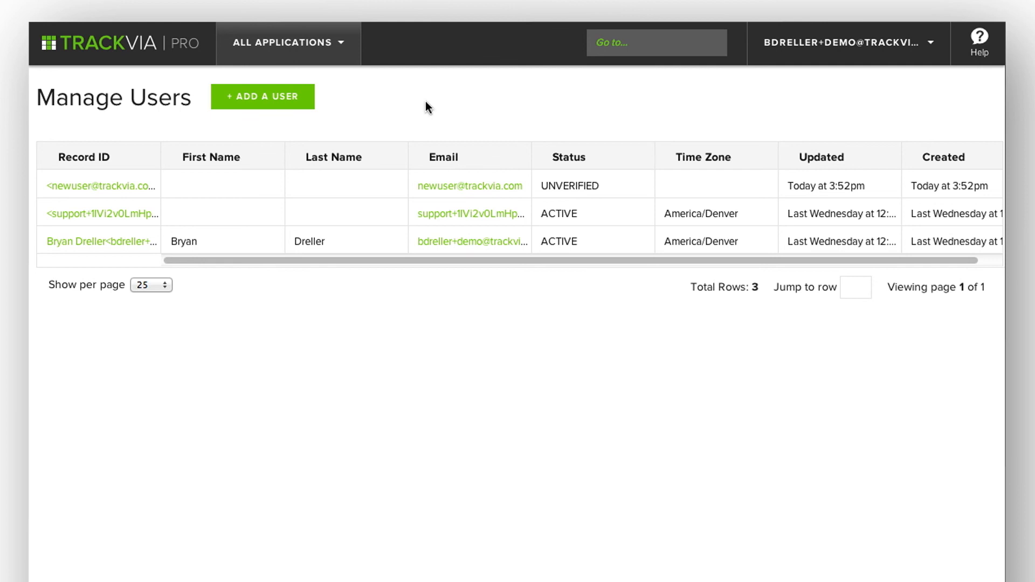